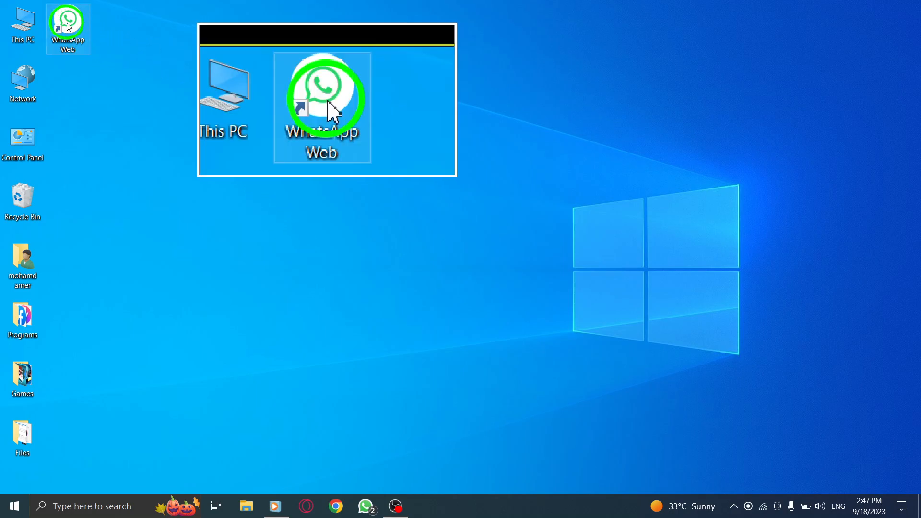
- Launch WhatsApp Web from its desktop shortcut
double_click(328, 96)
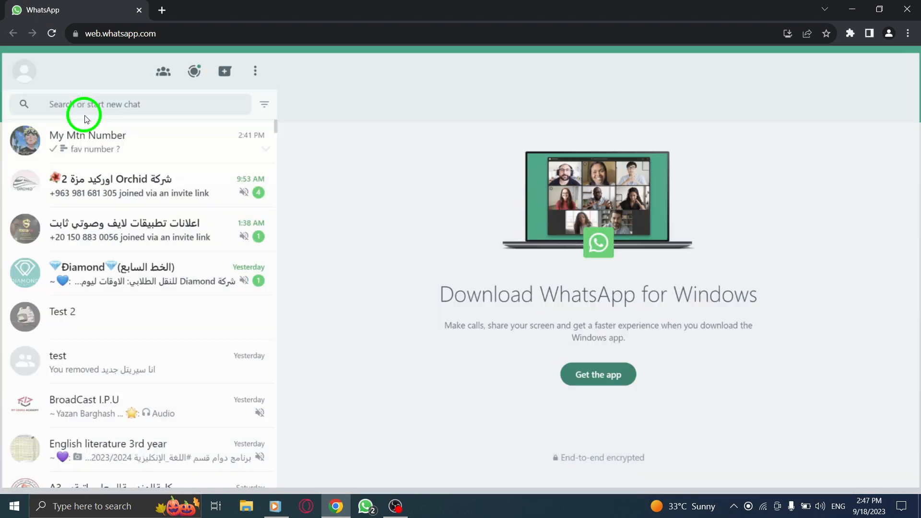
- Open the My Mtn Number chat and show its chat options menu
left_click(86, 141)
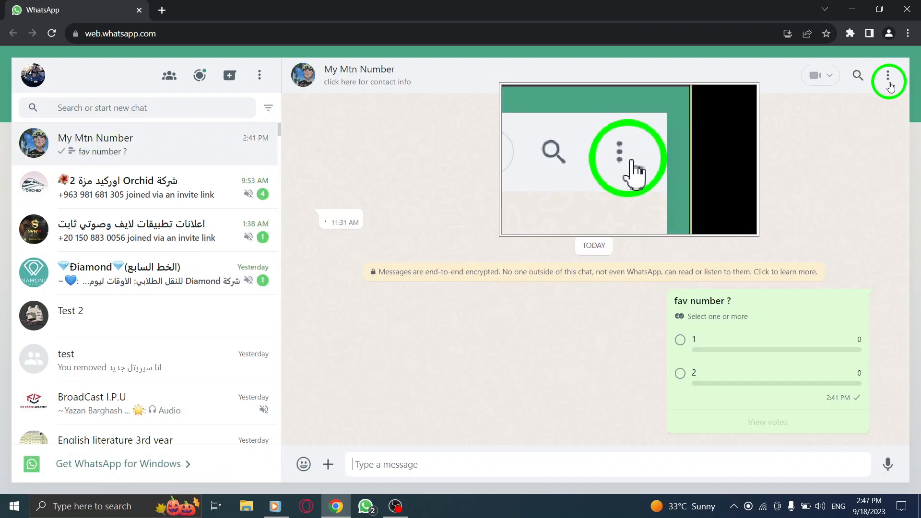
mouse_move(887, 77)
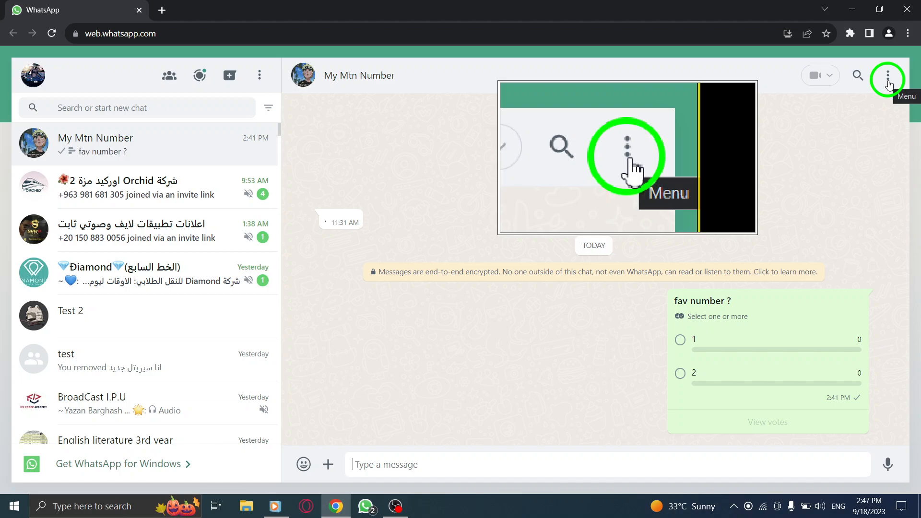
left_click(887, 79)
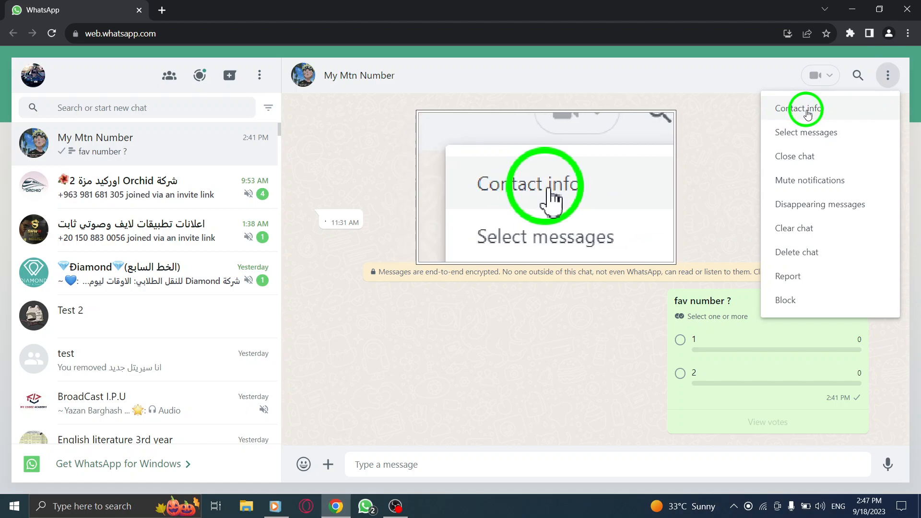
- Choose Contact info to show My Mtn Number's about text and media section
left_click(805, 109)
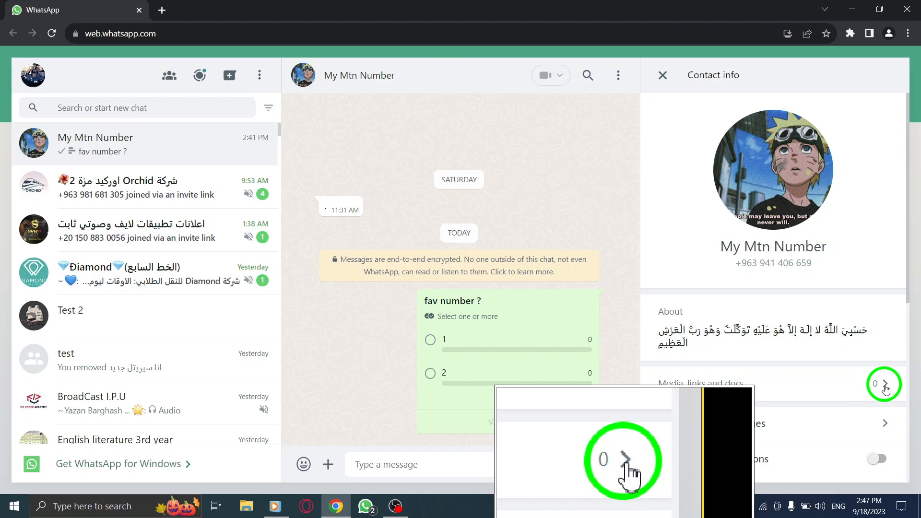
- Open Media, links and docs for My Mtn Number and switch to Docs
left_click(885, 384)
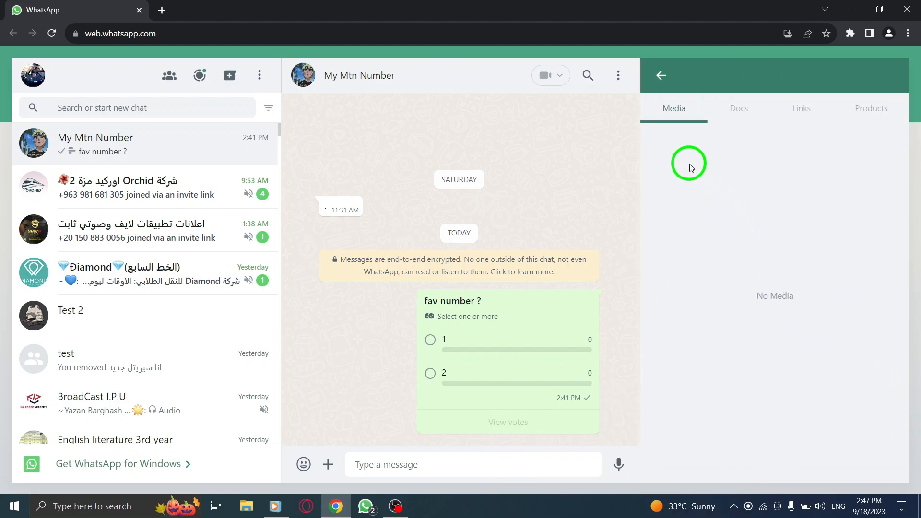
mouse_move(785, 131)
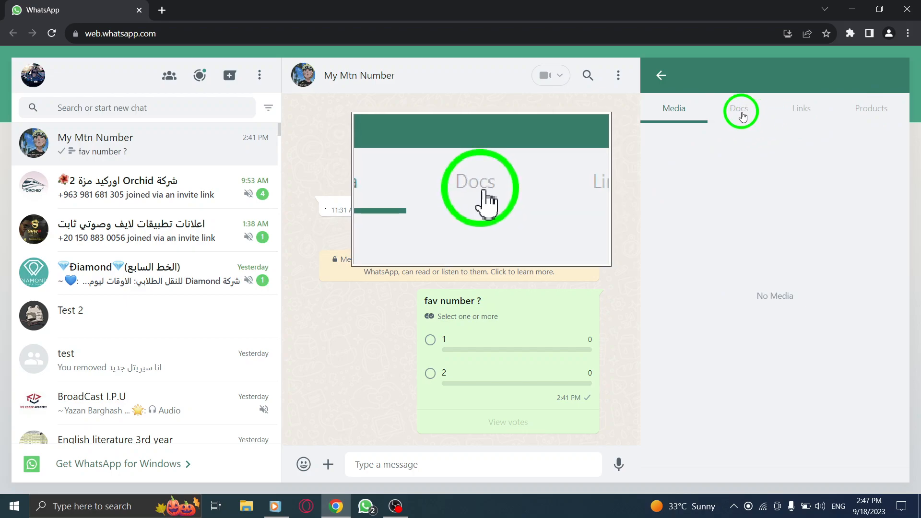
left_click(738, 109)
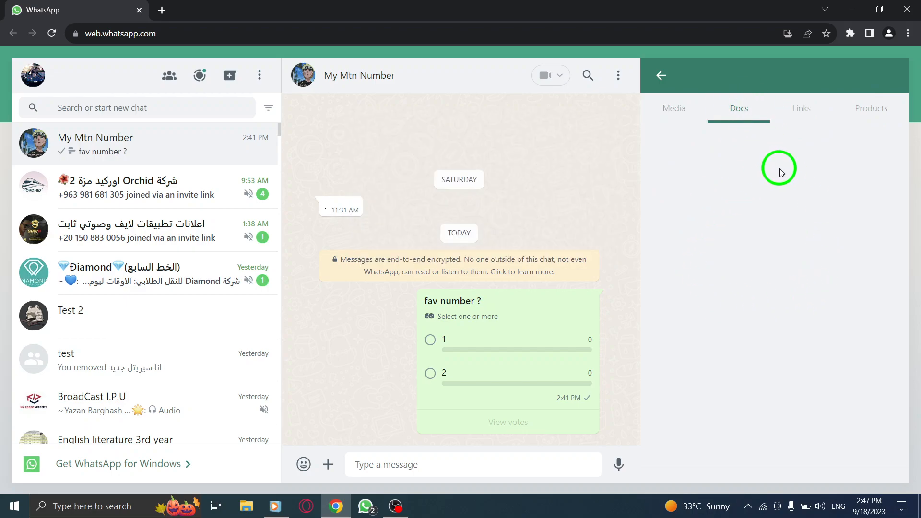